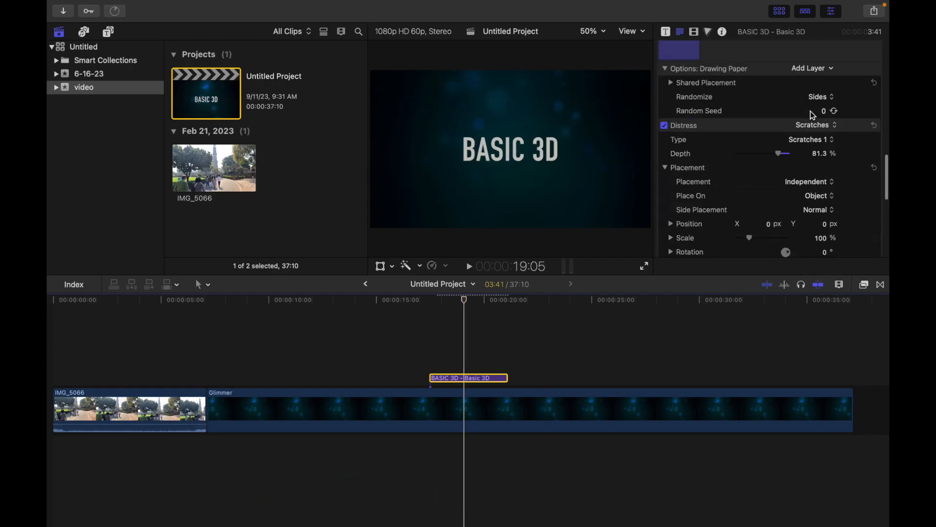
- Switch the Basic 3D title's Distress style from Scratches to Stains
click(812, 125)
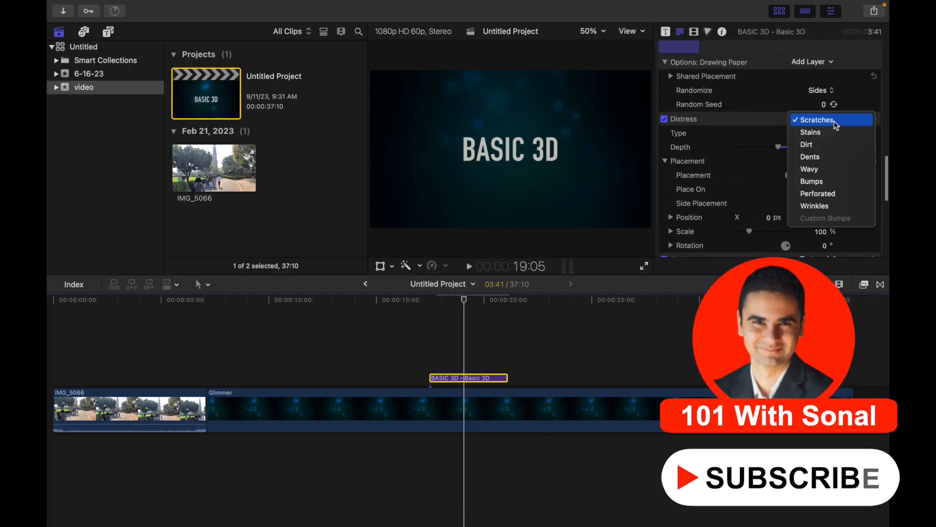
click(811, 132)
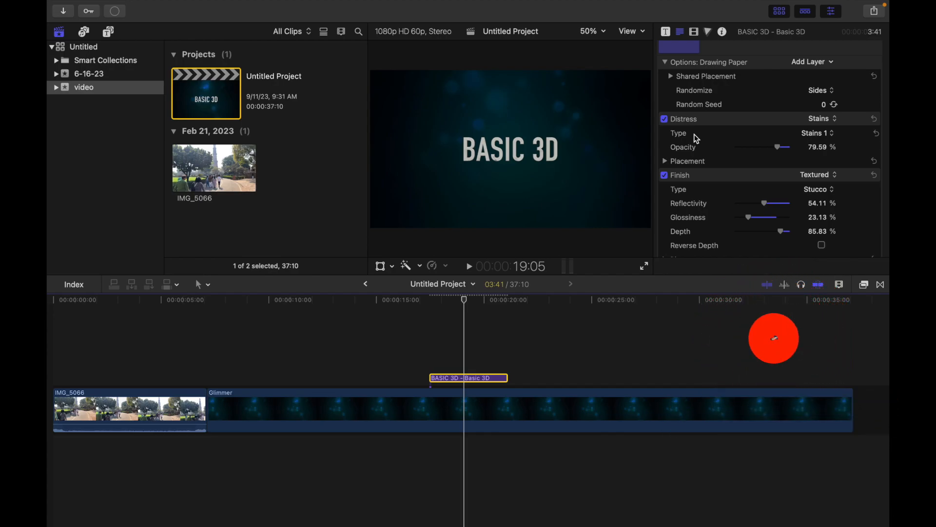
- Choose Stains 5 as the distress stains type instead of Stains 1
click(774, 337)
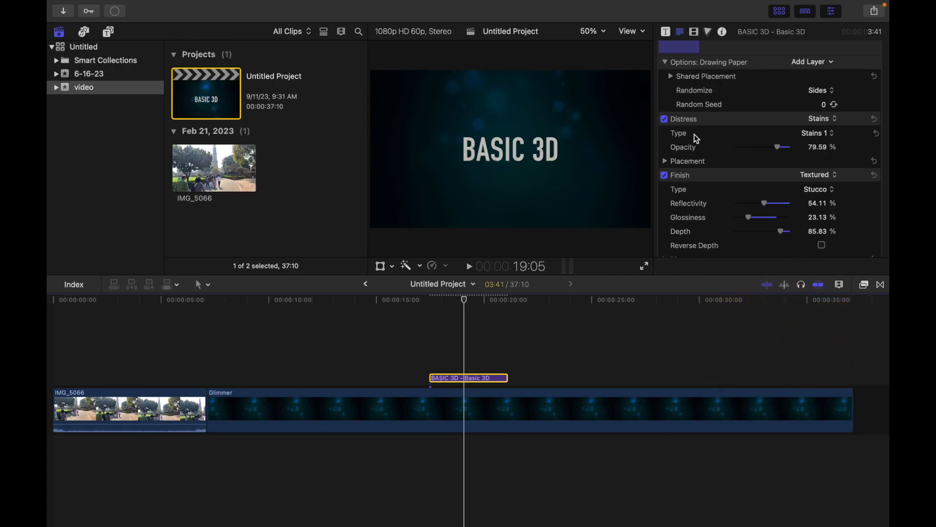
mouse_move(863, 134)
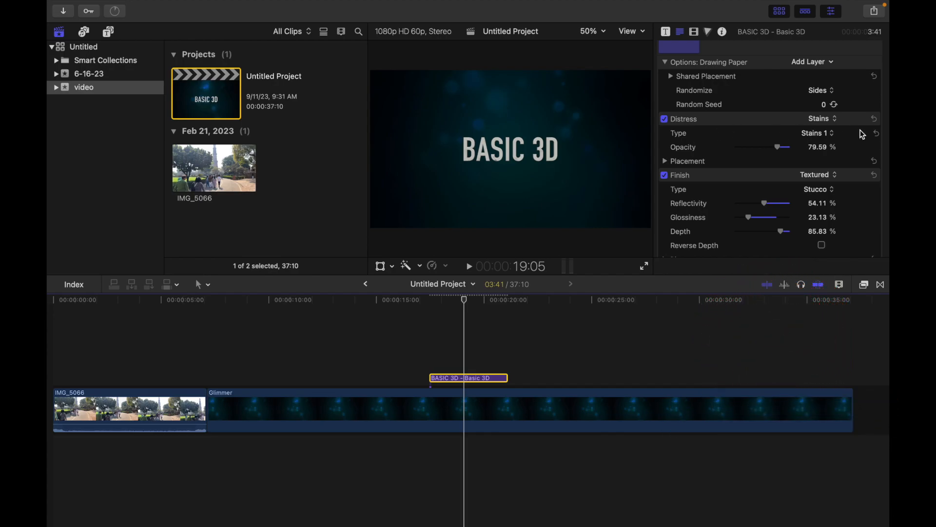
click(820, 118)
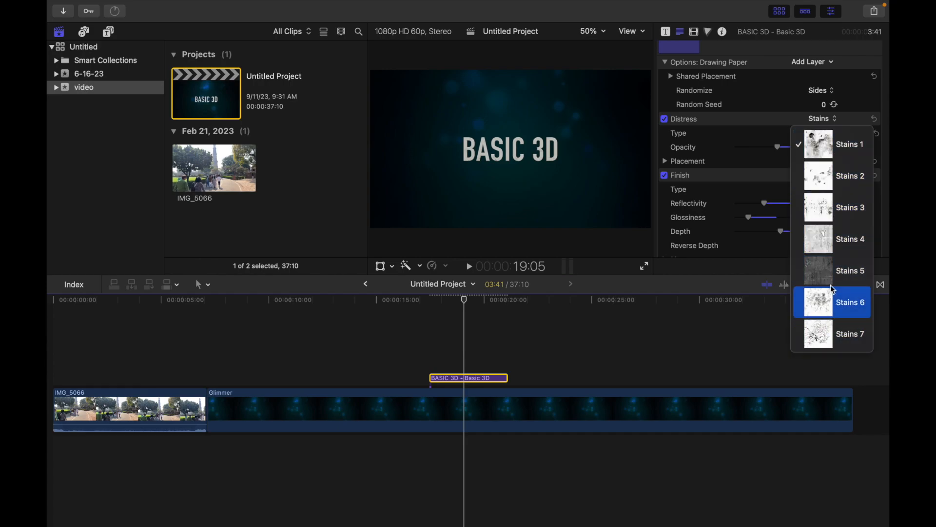
click(850, 270)
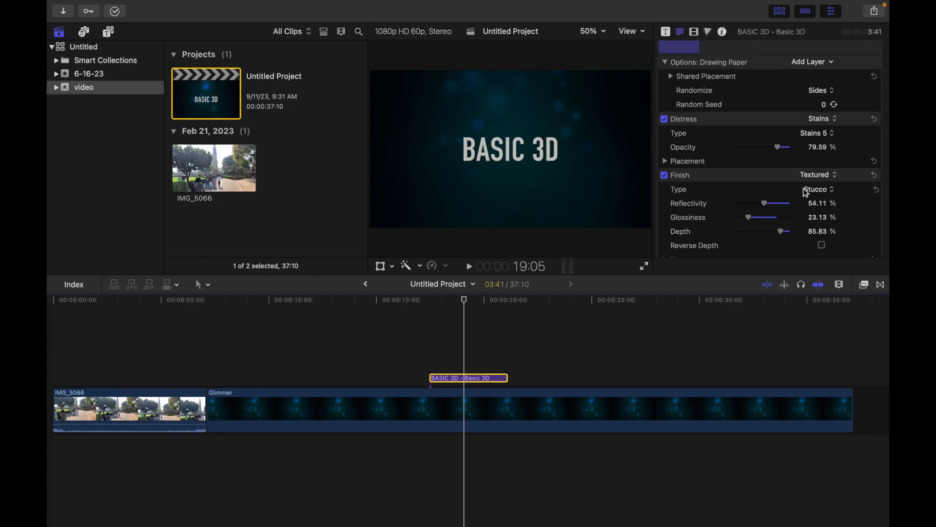
mouse_move(685, 157)
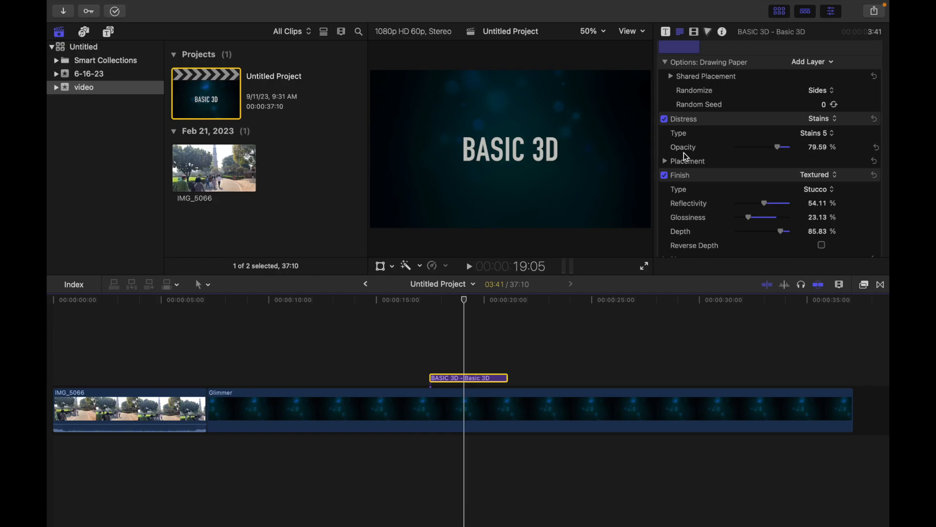
mouse_move(776, 154)
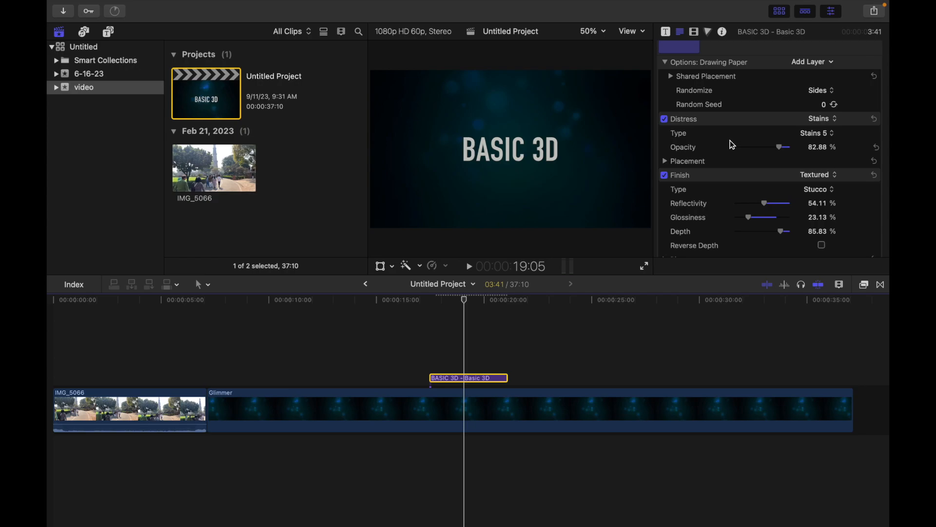
- Set the distress opacity to 82.88% and expand the placement settings
click(665, 160)
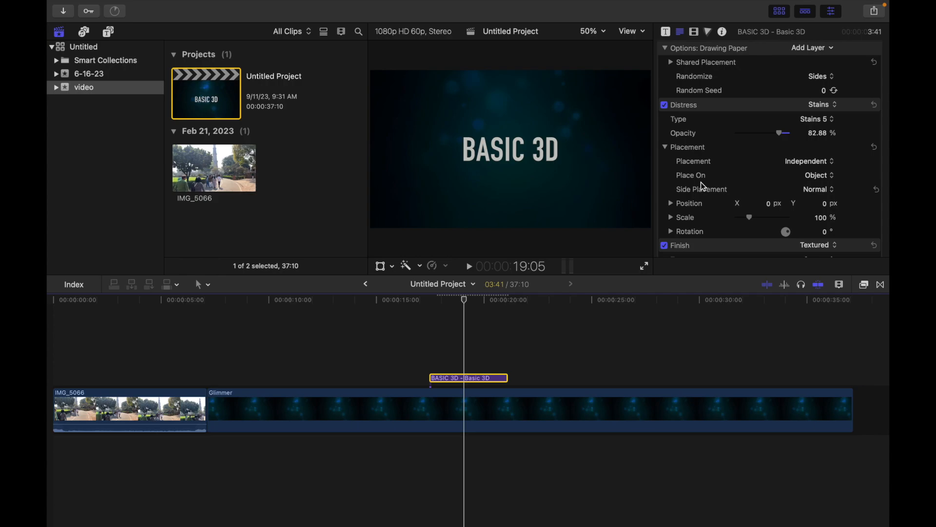
mouse_move(710, 245)
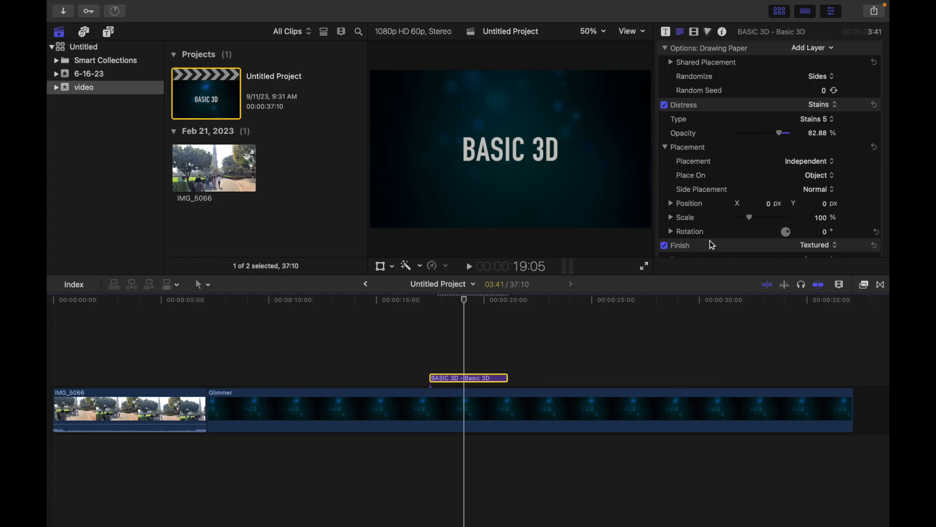
mouse_move(781, 221)
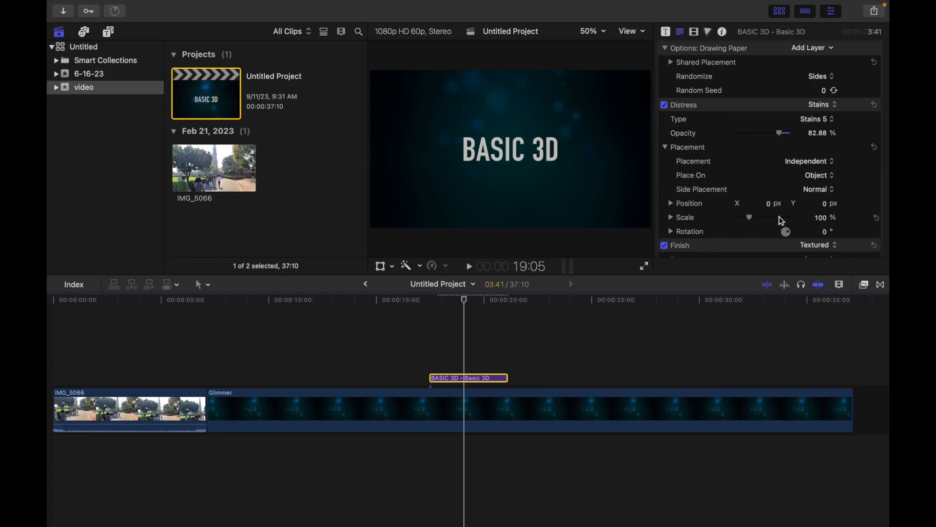